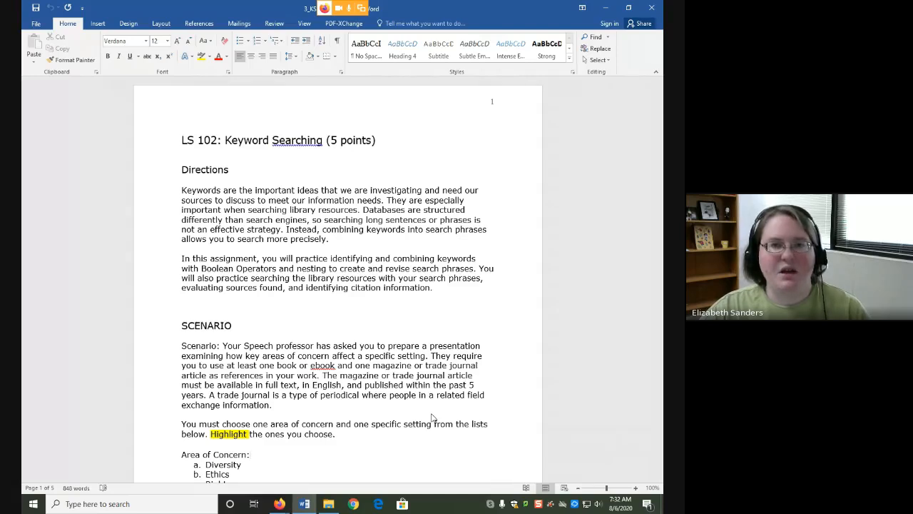
Scroll the assignment down to show the Area of Concern and Specific Setting lists and the Part 1 heading
click(251, 453)
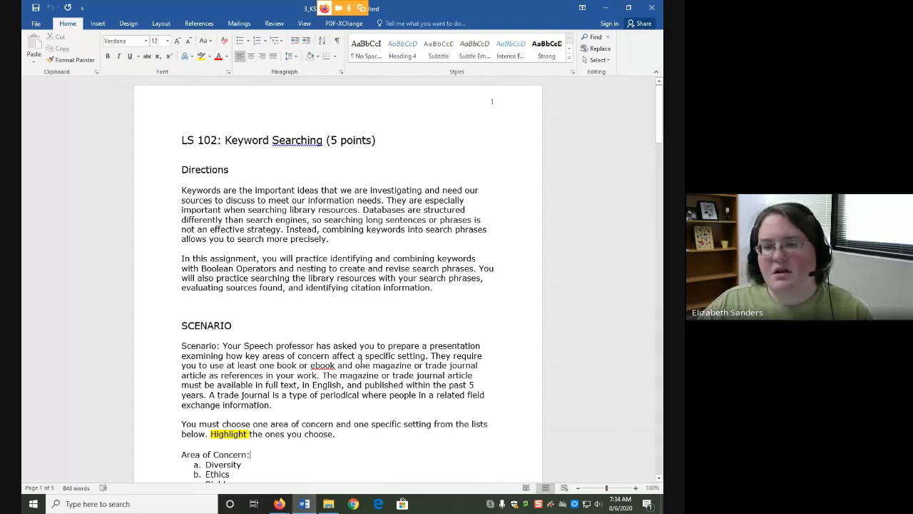
scroll(down, 3)
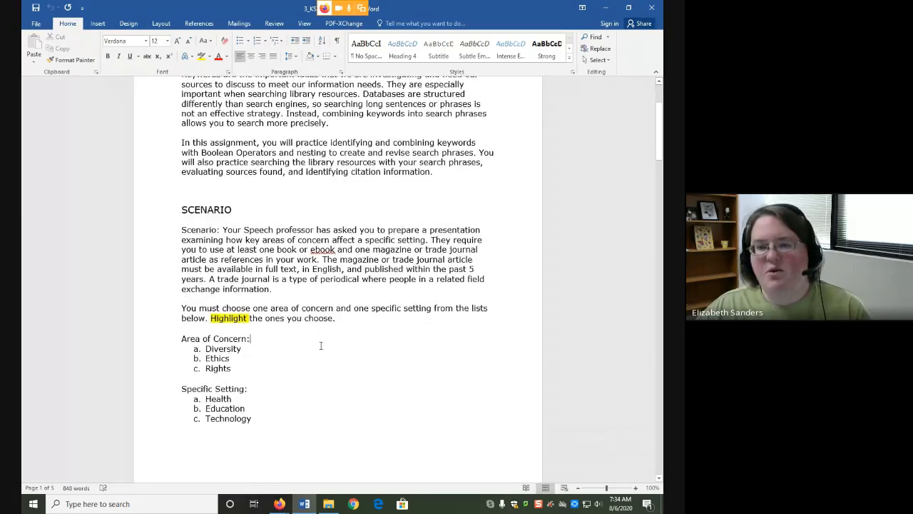
scroll(down, 3)
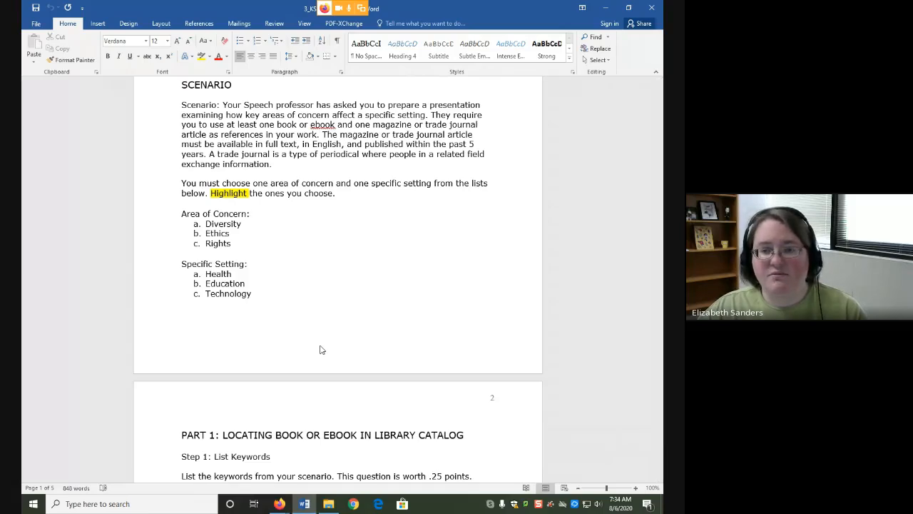
click(250, 214)
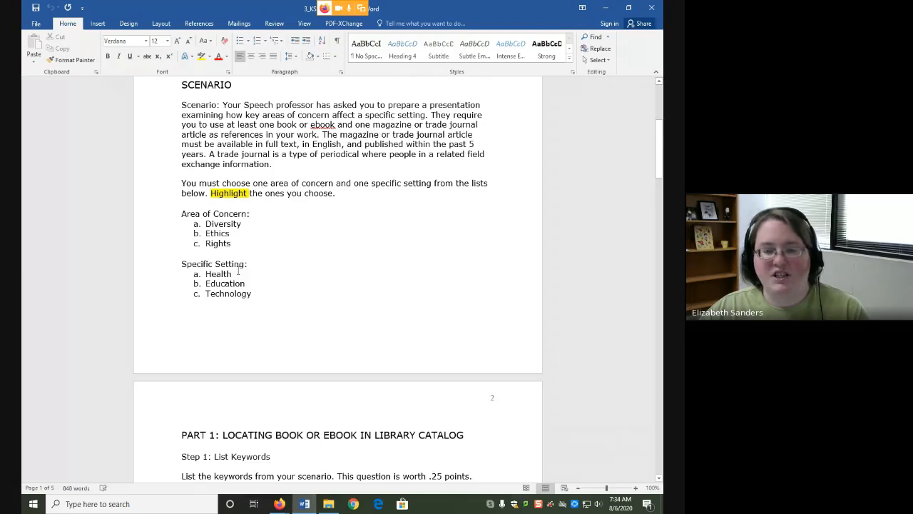
click(249, 214)
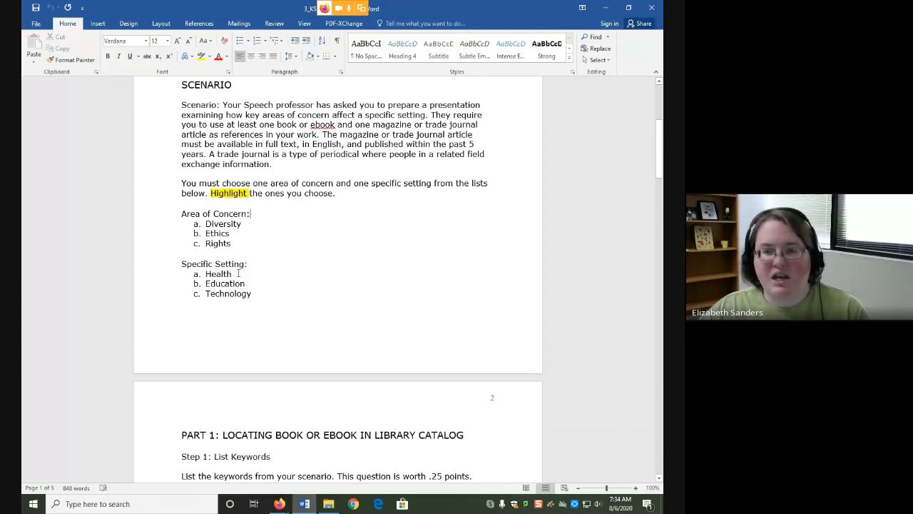
mouse_move(267, 245)
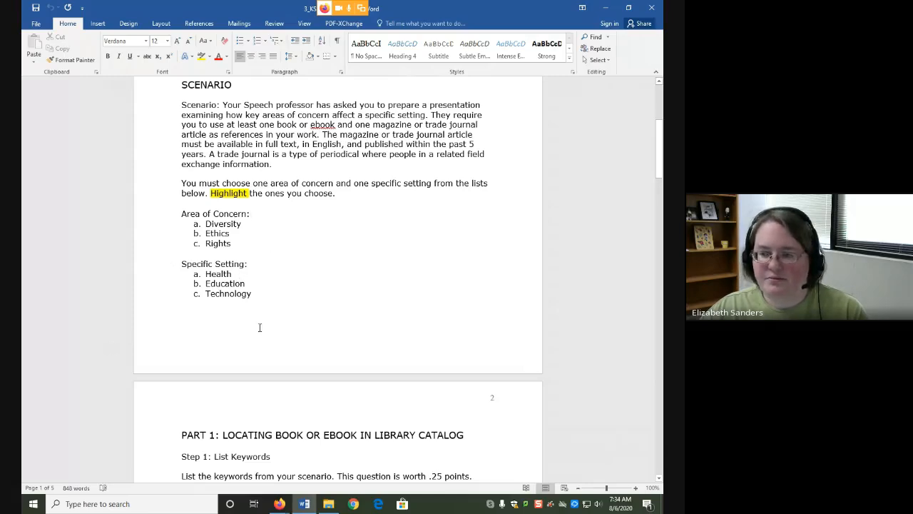
scroll(down, 3)
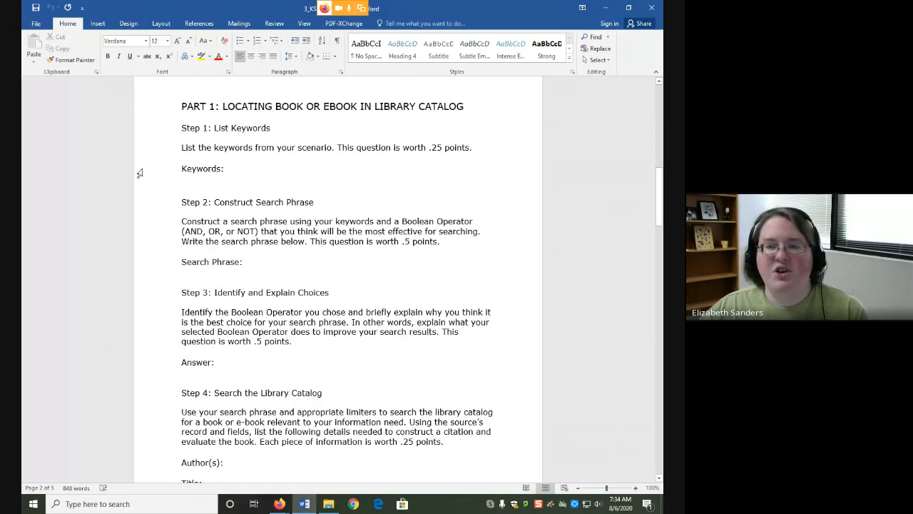
mouse_move(137, 159)
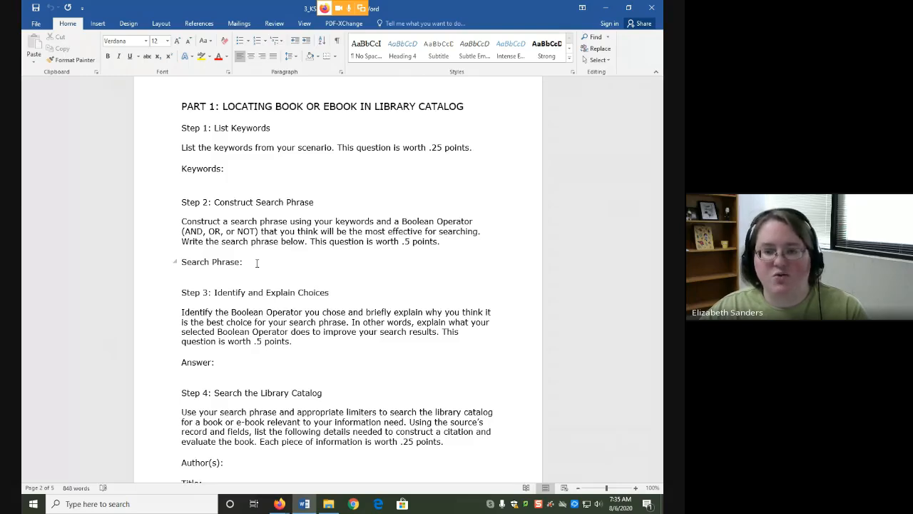
scroll(down, 3)
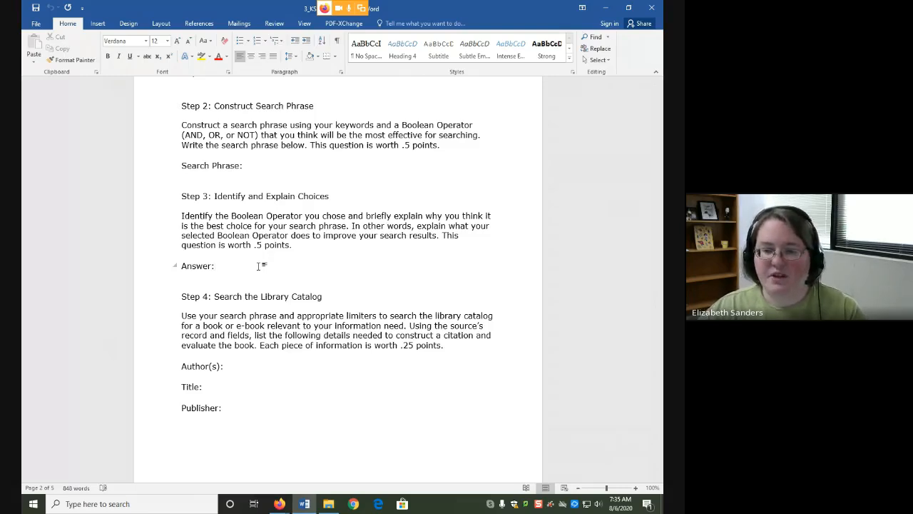
scroll(down, 3)
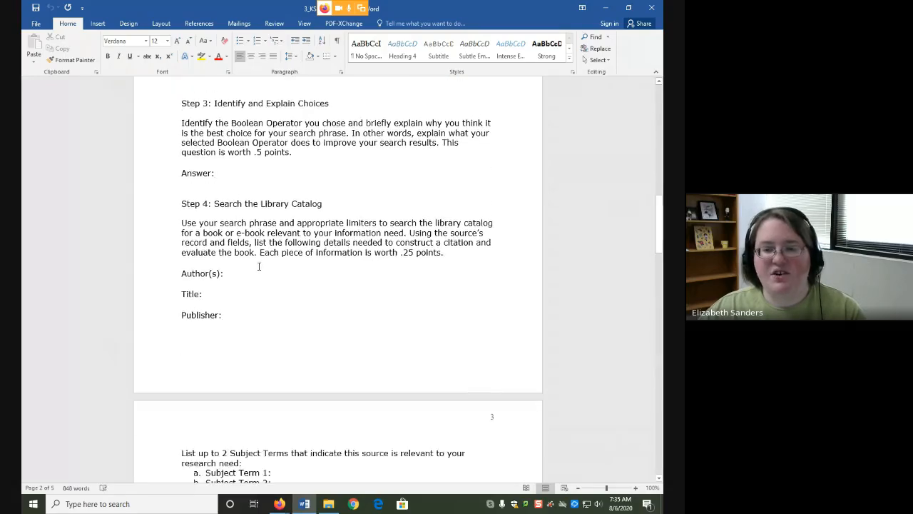
scroll(down, 3)
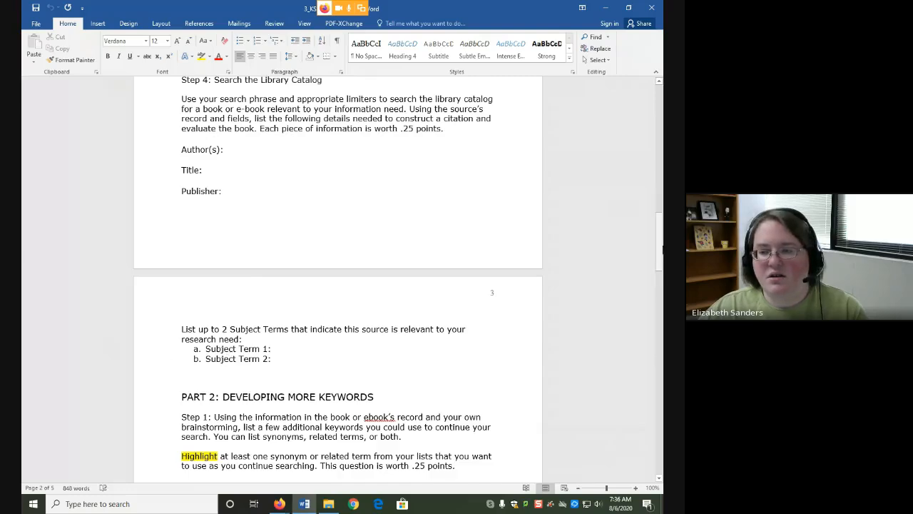
scroll(down, 3)
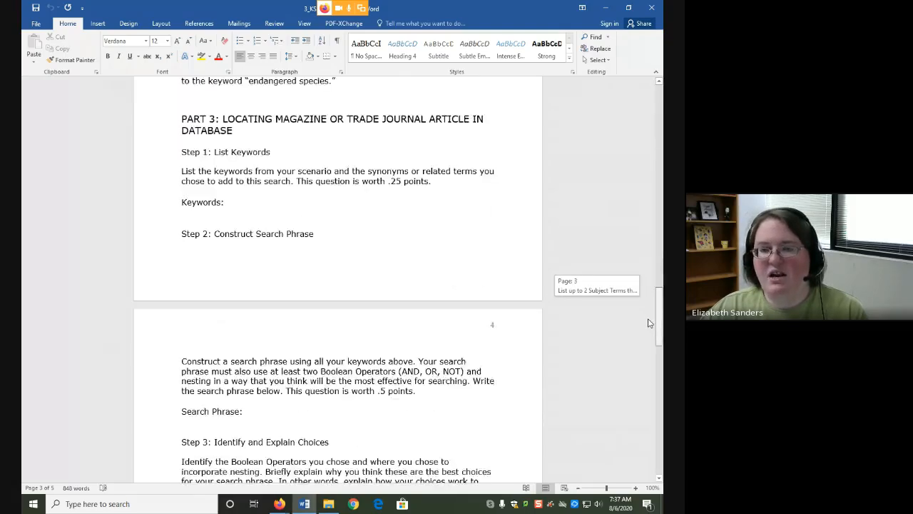
scroll(down, 3)
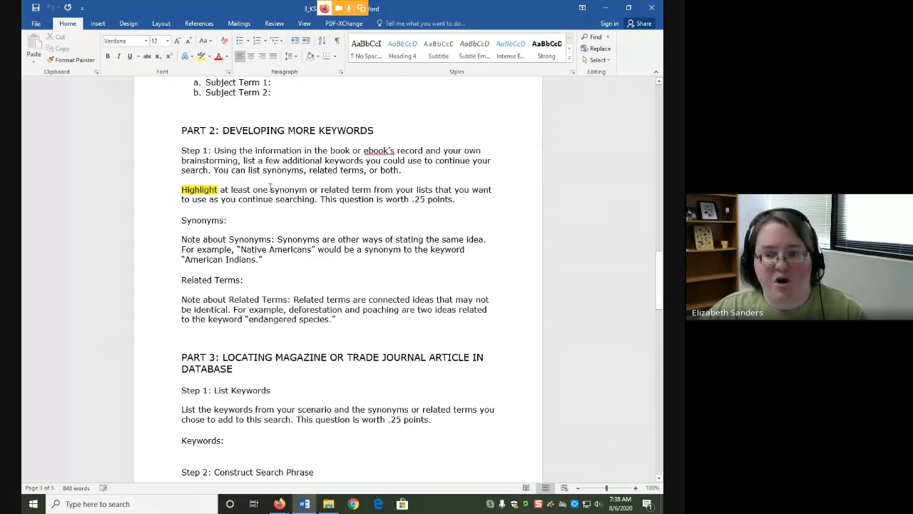
scroll(down, 3)
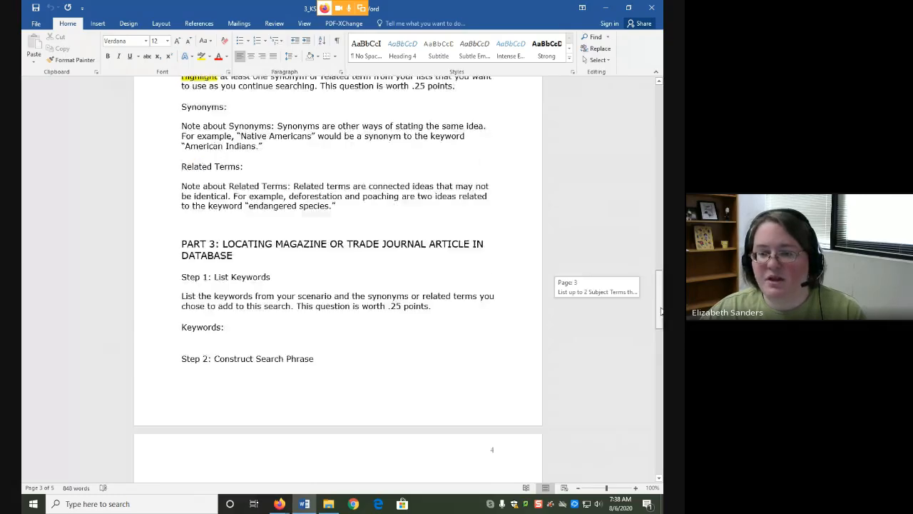
scroll(down, 3)
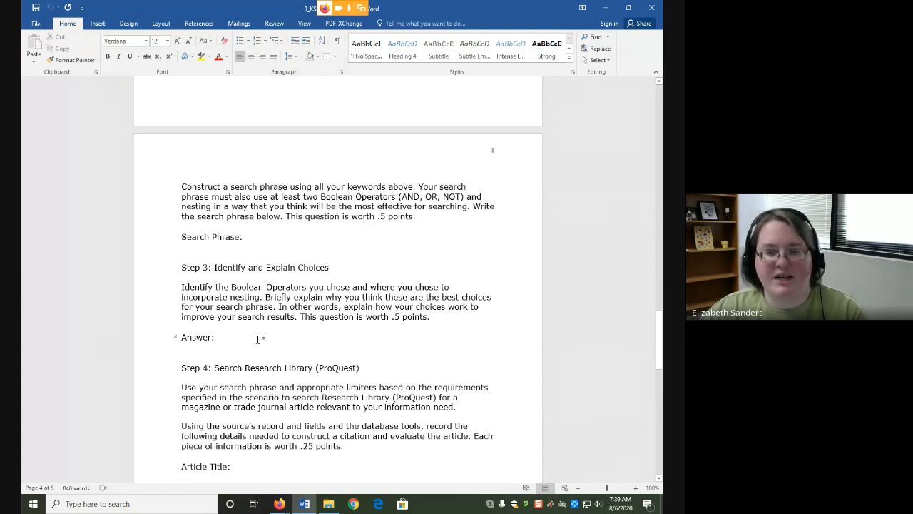
click(213, 337)
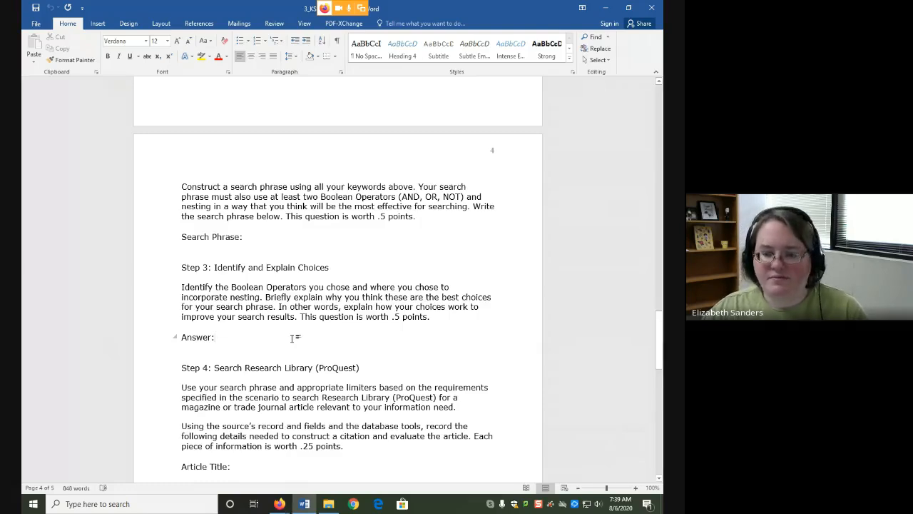
scroll(down, 3)
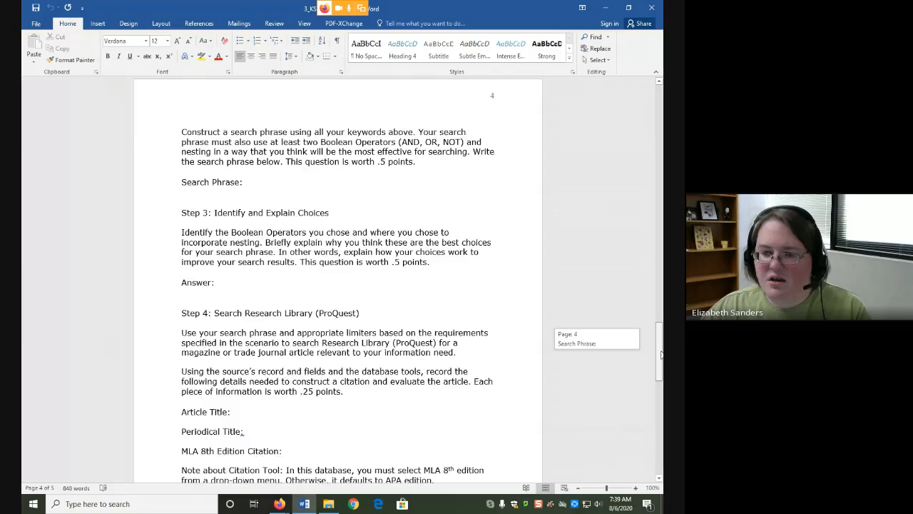
scroll(down, 3)
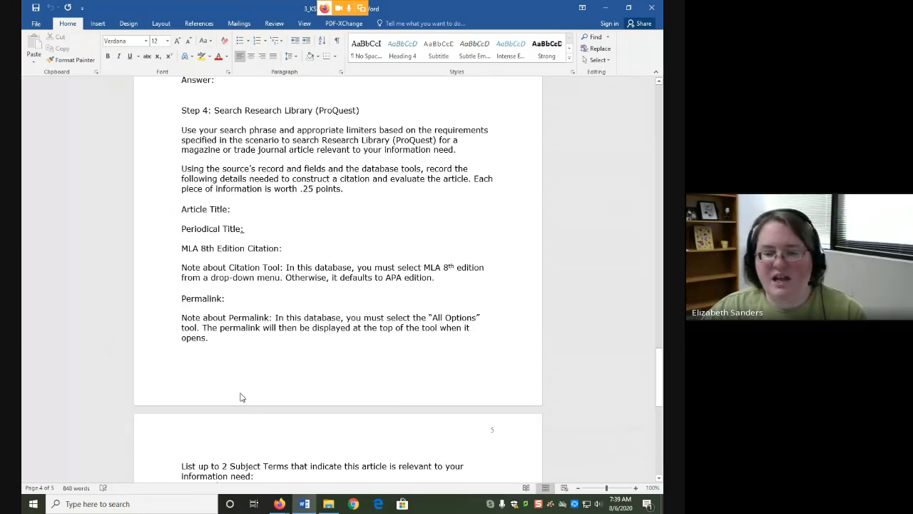
scroll(down, 3)
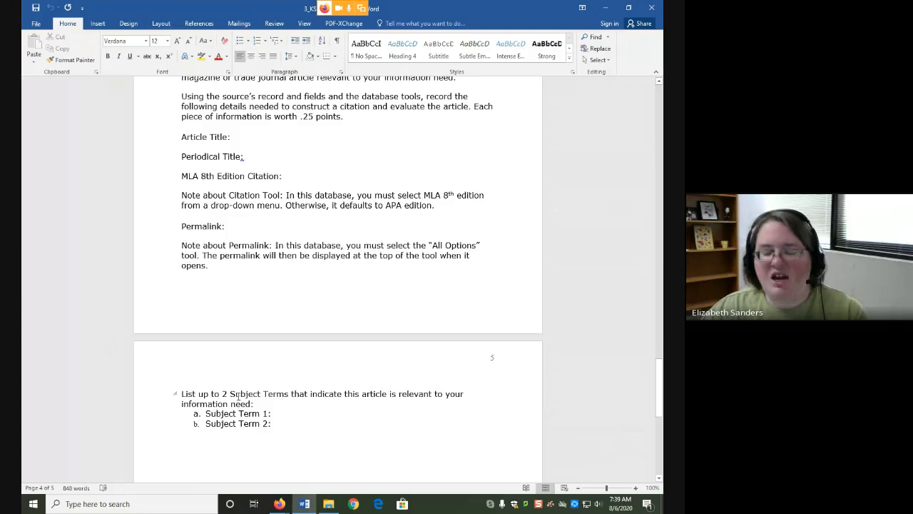